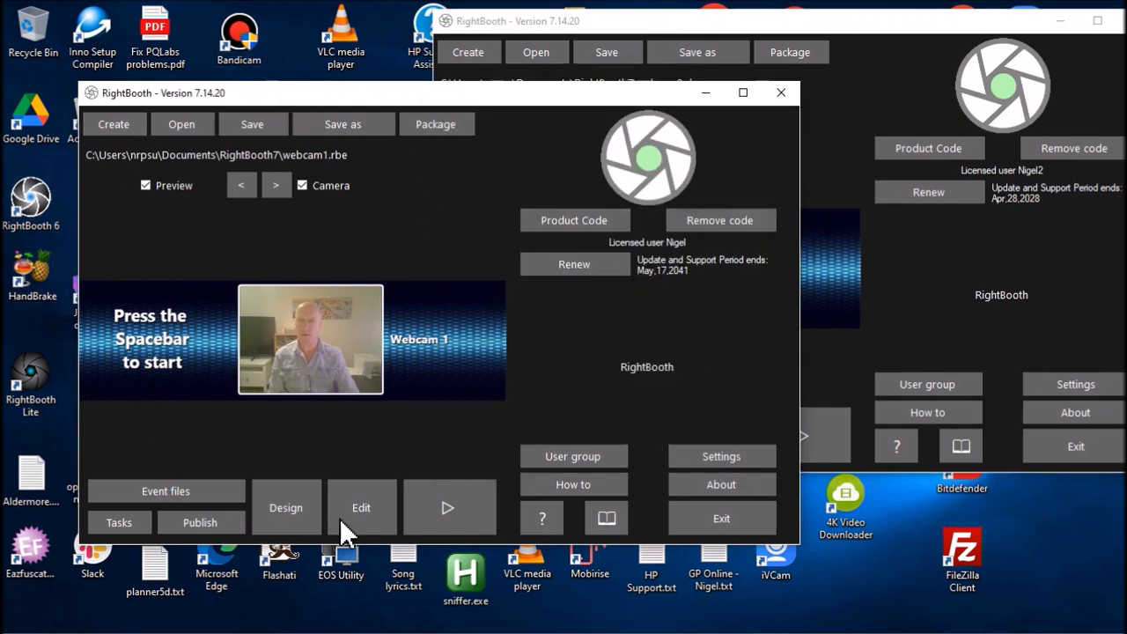
mouse_move(447, 507)
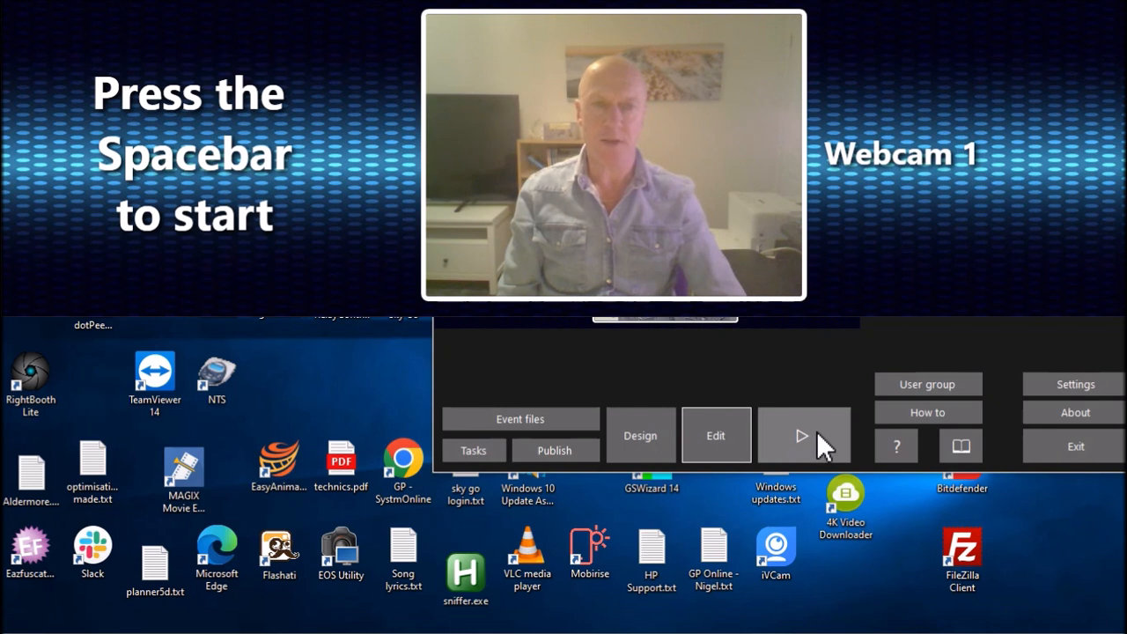
Step: Bring the Webcam 2 event window forward and play it full screen alongside Webcam 1
left_click(803, 435)
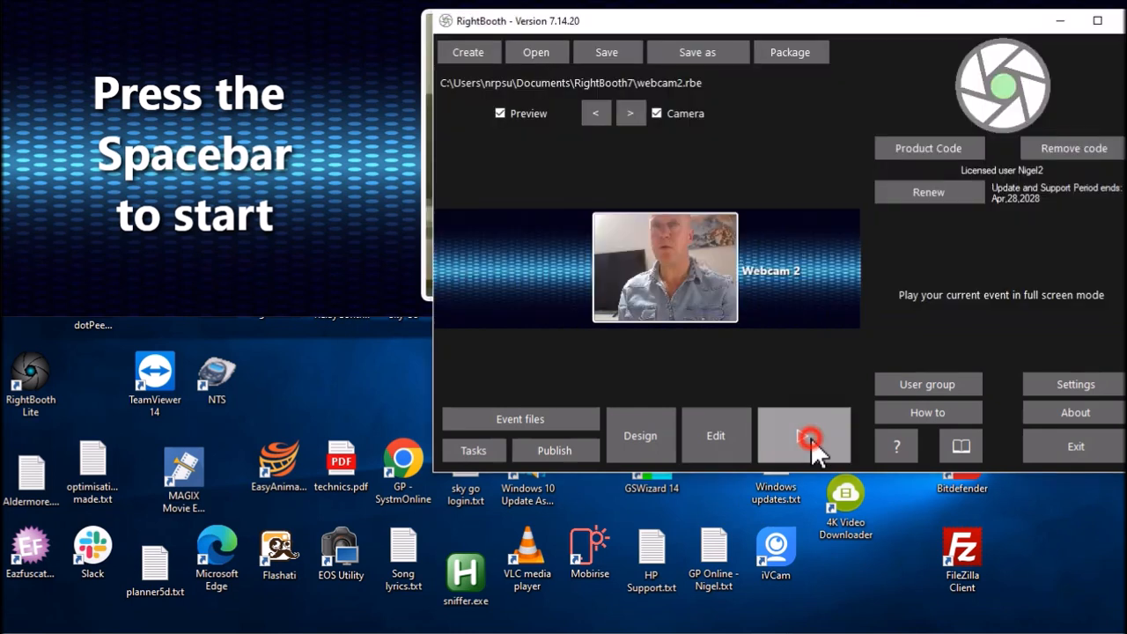
left_click(803, 435)
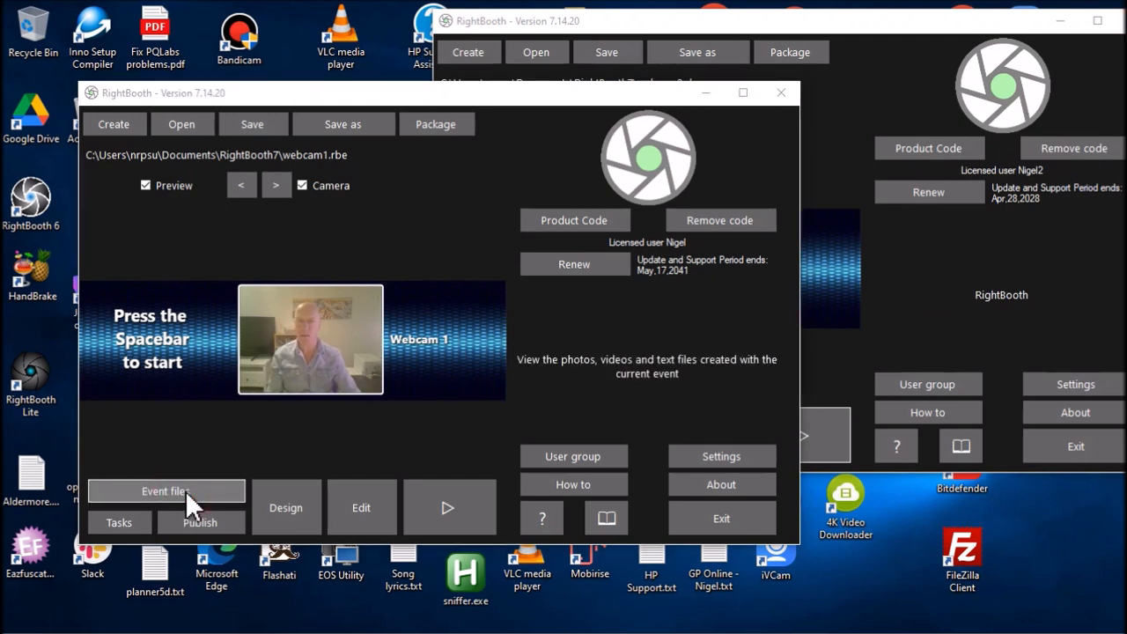
Step: Show the Webcam 1 and Webcam 2 events' saved files in their own Explorer folders
left_click(166, 490)
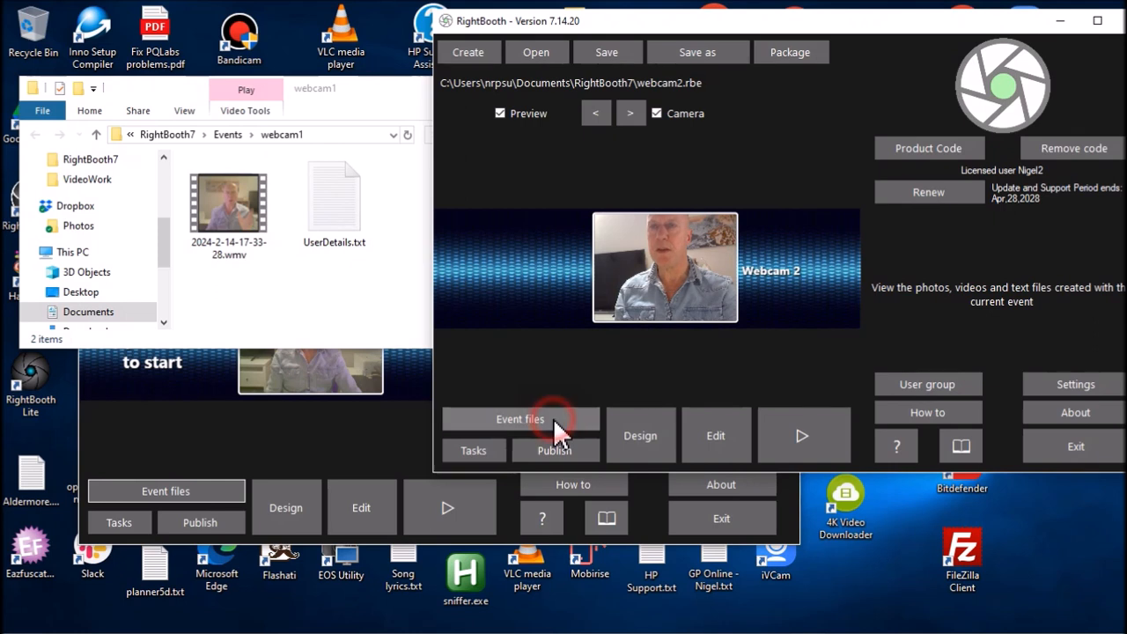
left_click(520, 419)
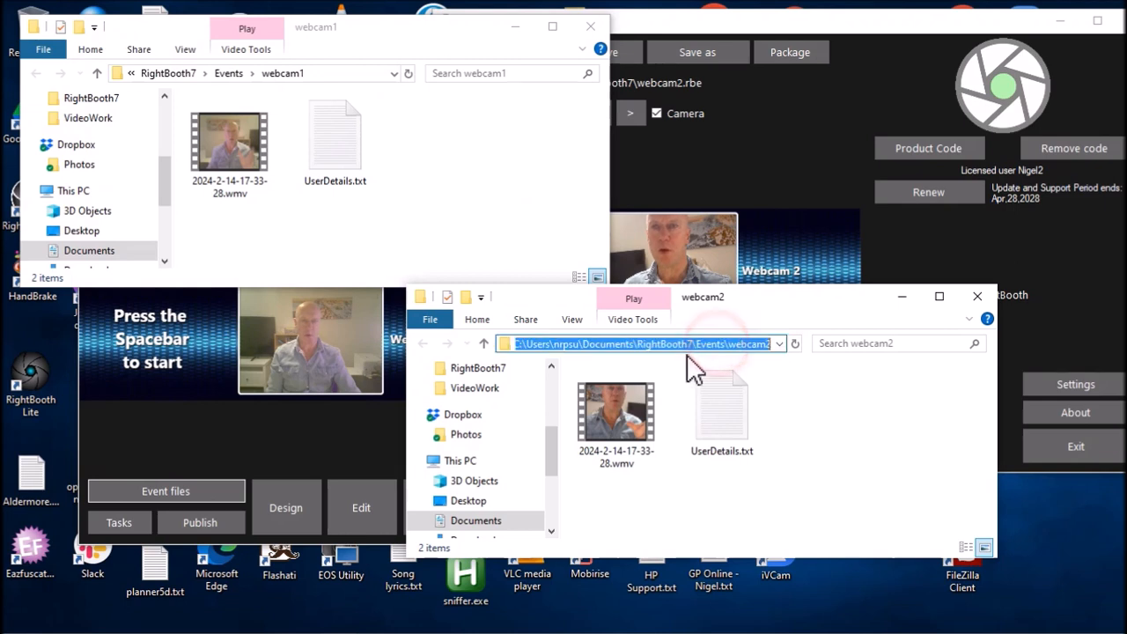
mouse_move(819, 313)
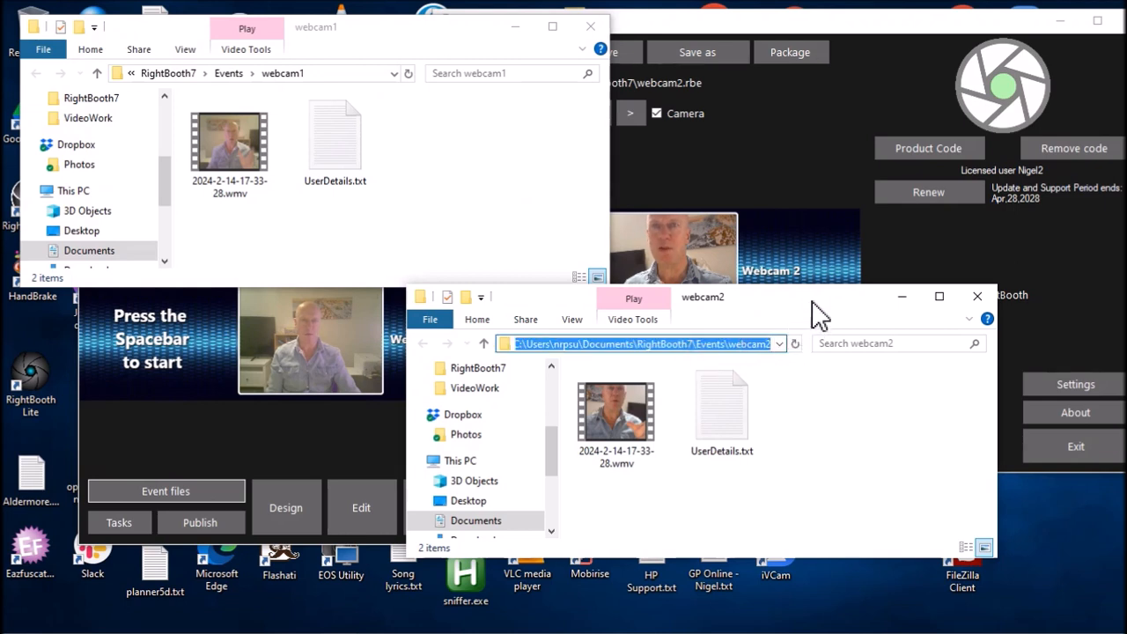
left_click(229, 145)
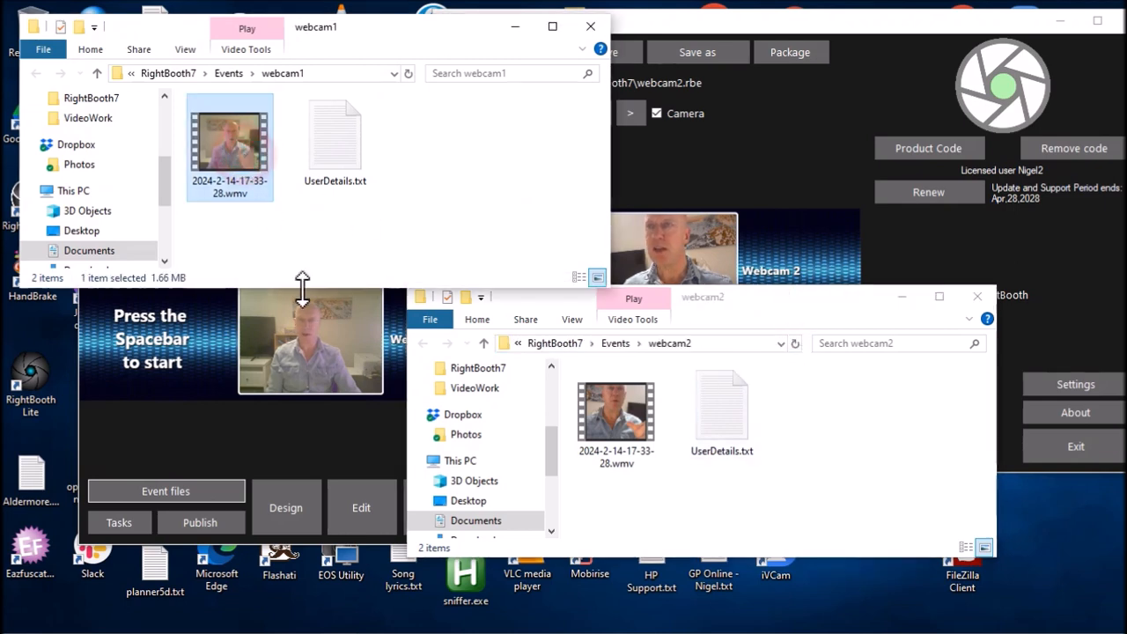
left_click(617, 414)
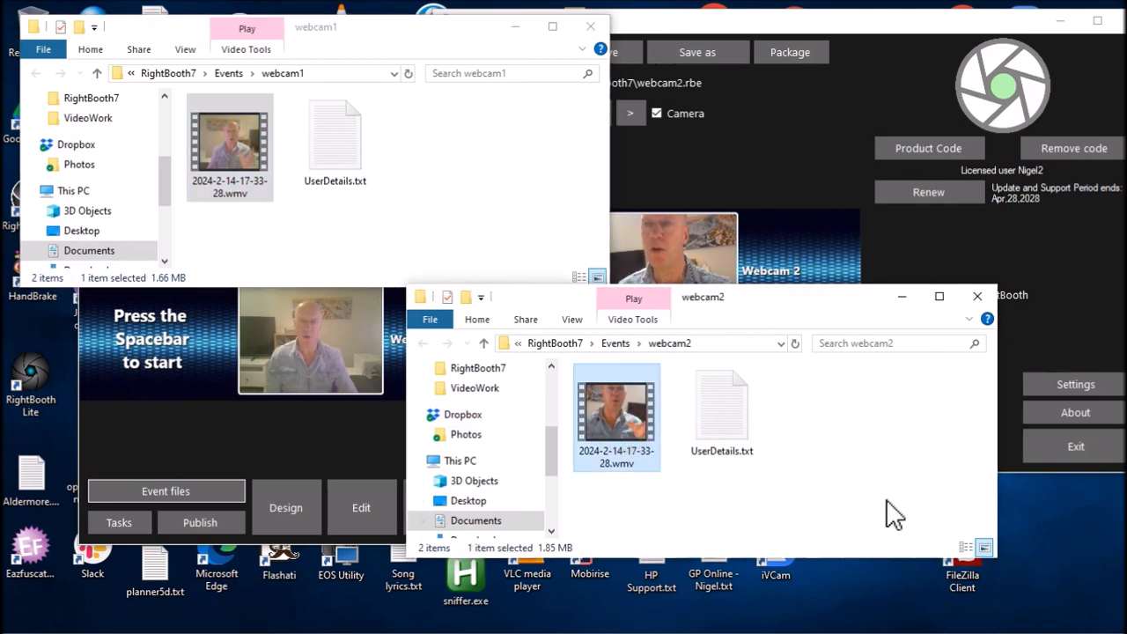